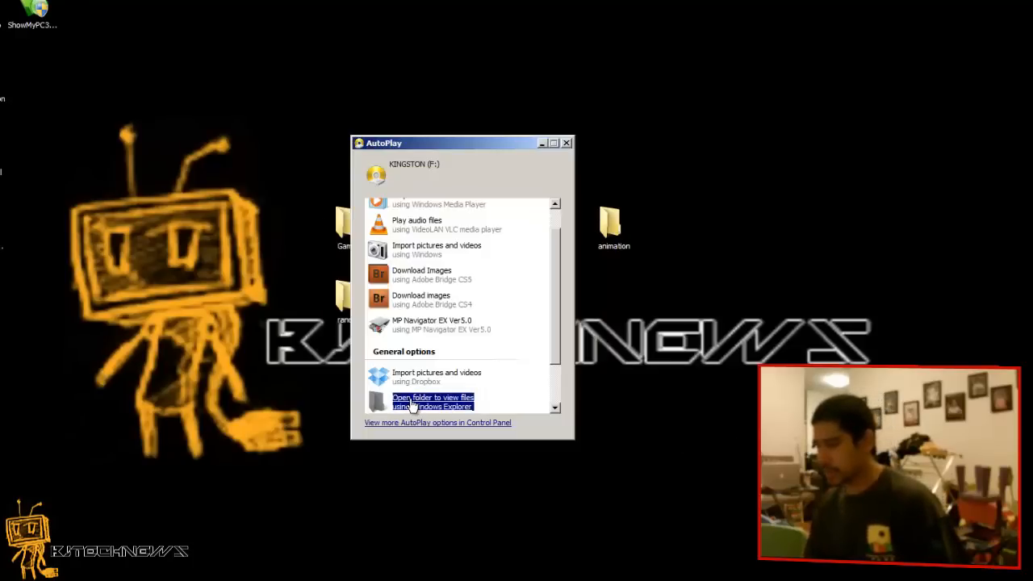
Step: Choose 'Open folder to view files' in AutoPlay to browse the KINGSTON (F:) drive
{"action": "left_click", "coordinate": [432, 400]}
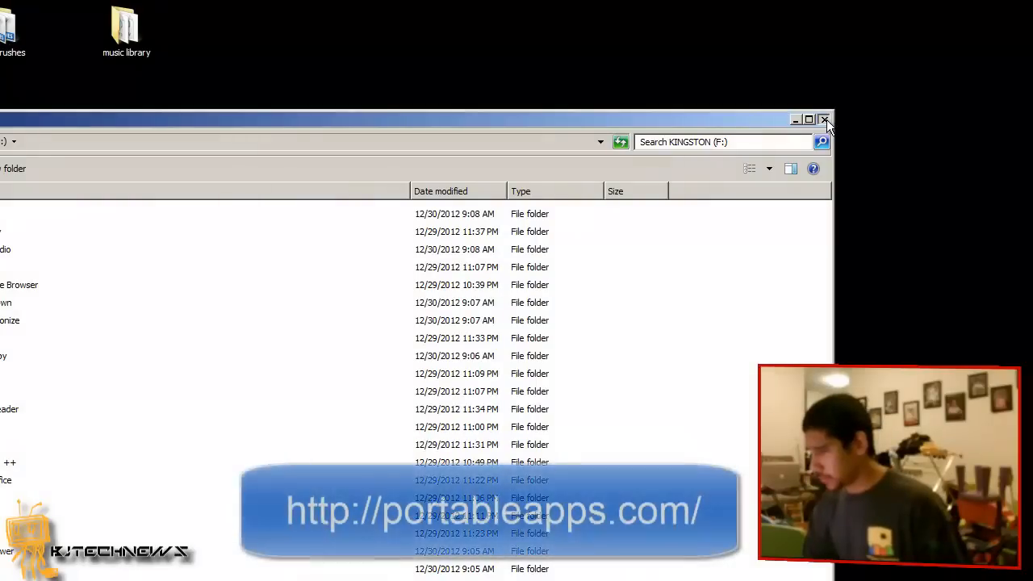
Step: Close the Explorer window and scroll the PortableApps.com App Directory categories
{"action": "left_click", "coordinate": [824, 120]}
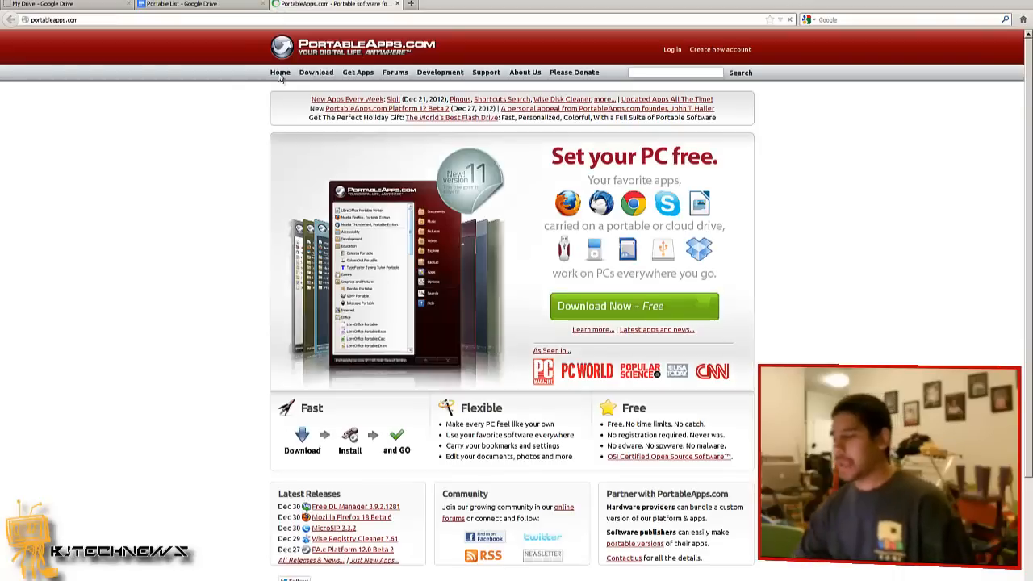
{"action": "mouse_move", "coordinate": [439, 73]}
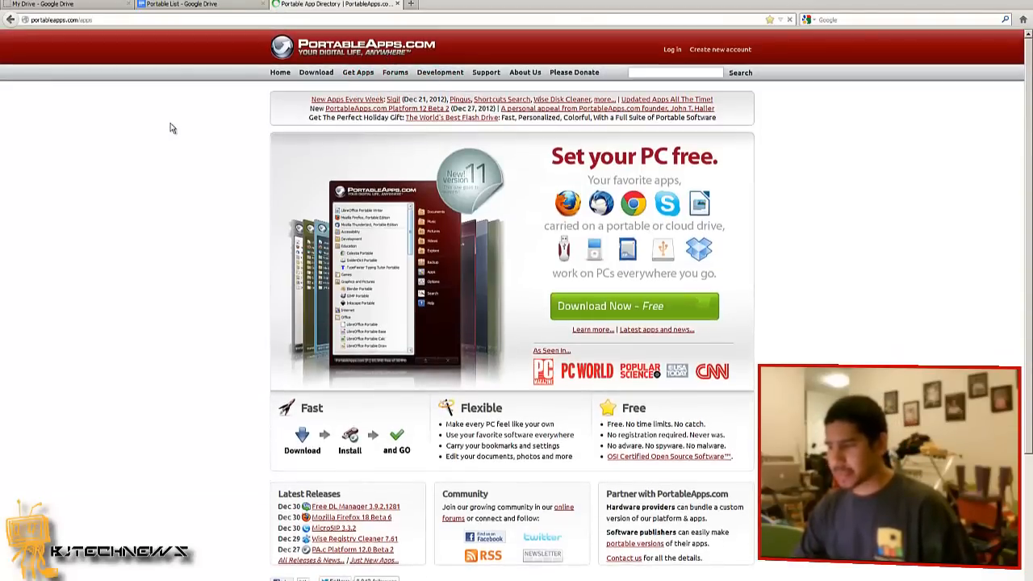
{"action": "scroll", "scroll_direction": "down", "scroll_amount": 3}
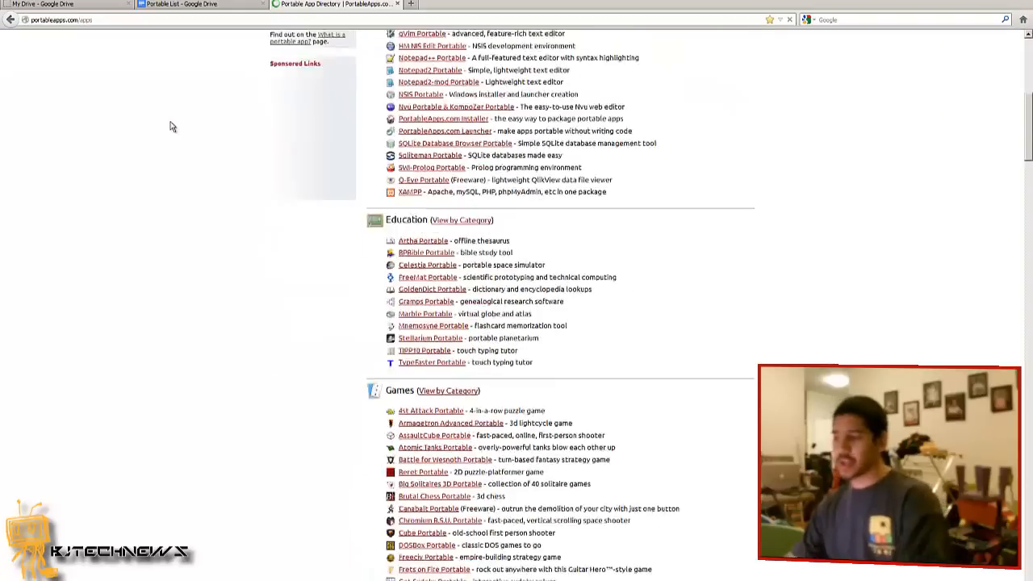
{"action": "scroll", "scroll_direction": "down", "scroll_amount": 3}
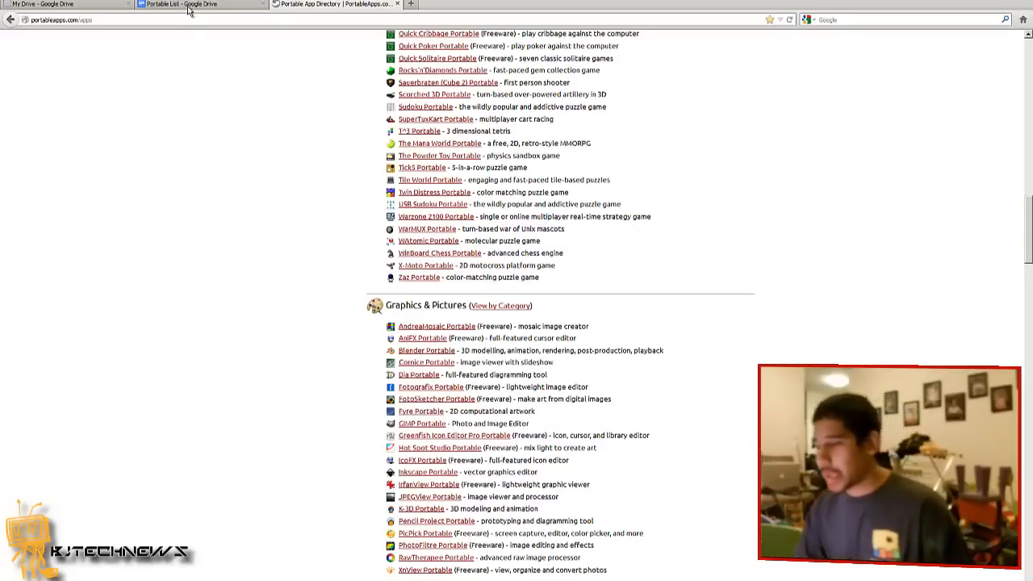
{"action": "mouse_move", "coordinate": [278, 81]}
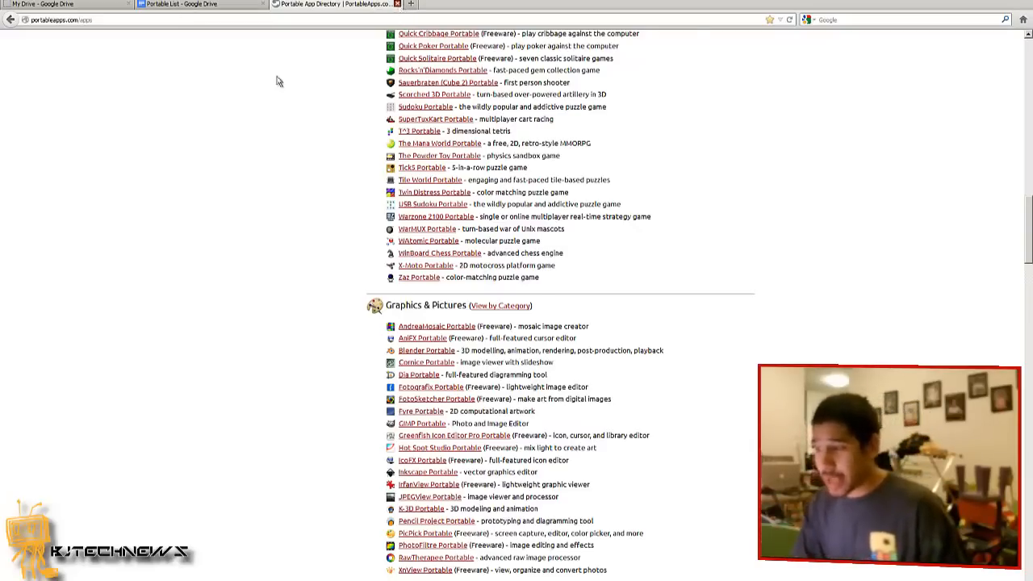
Step: Switch to the 'Portable List – Google Docs' tab and scroll up through its links
{"action": "left_click", "coordinate": [200, 3]}
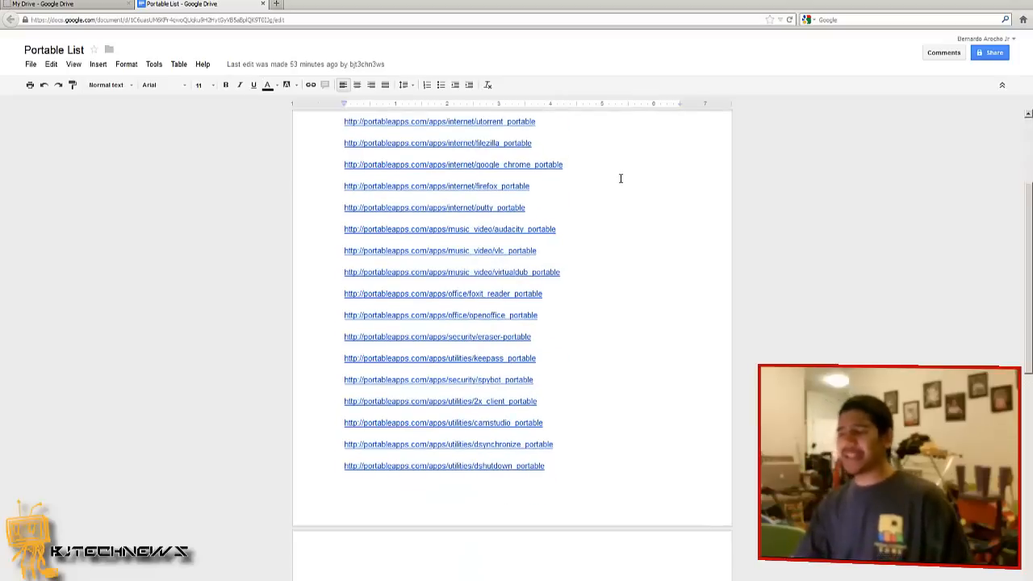
{"action": "scroll", "scroll_direction": "up", "scroll_amount": 3}
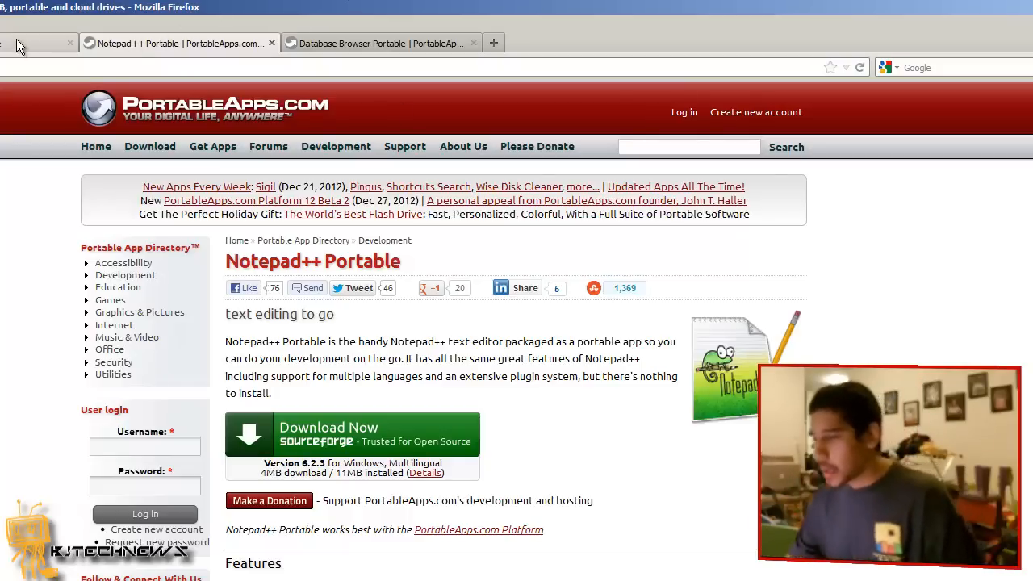
Step: Return to the Portable List and bring up the gimp_portable link popup below XAMPP
{"action": "left_click", "coordinate": [32, 42]}
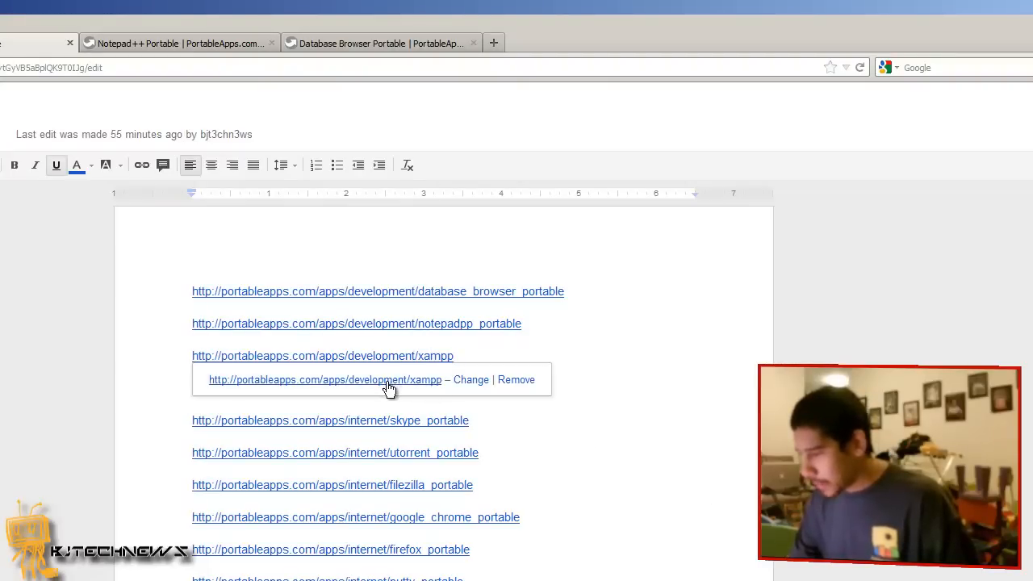
{"action": "left_click", "coordinate": [323, 379]}
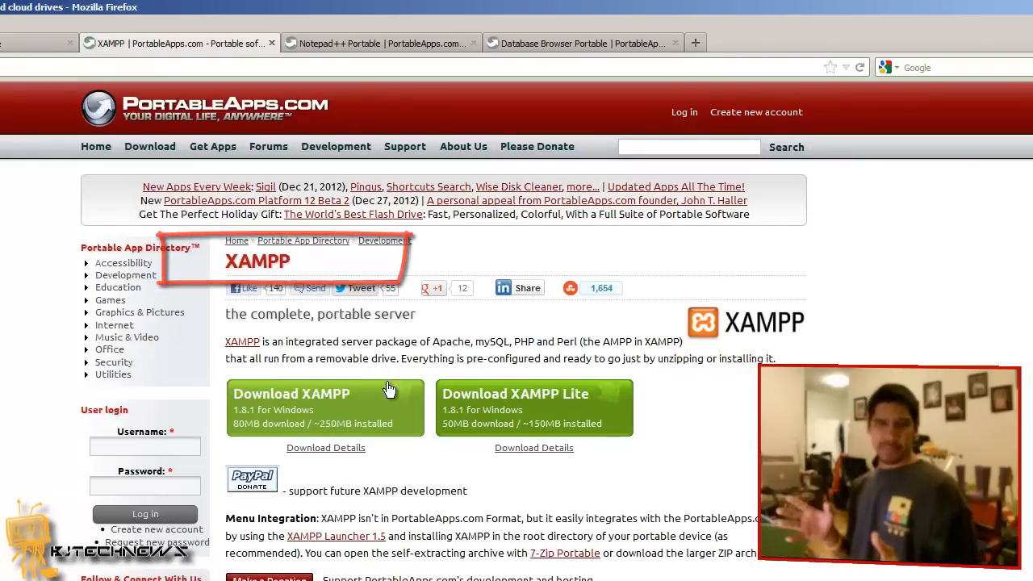
{"action": "scroll", "scroll_direction": "down", "scroll_amount": 3}
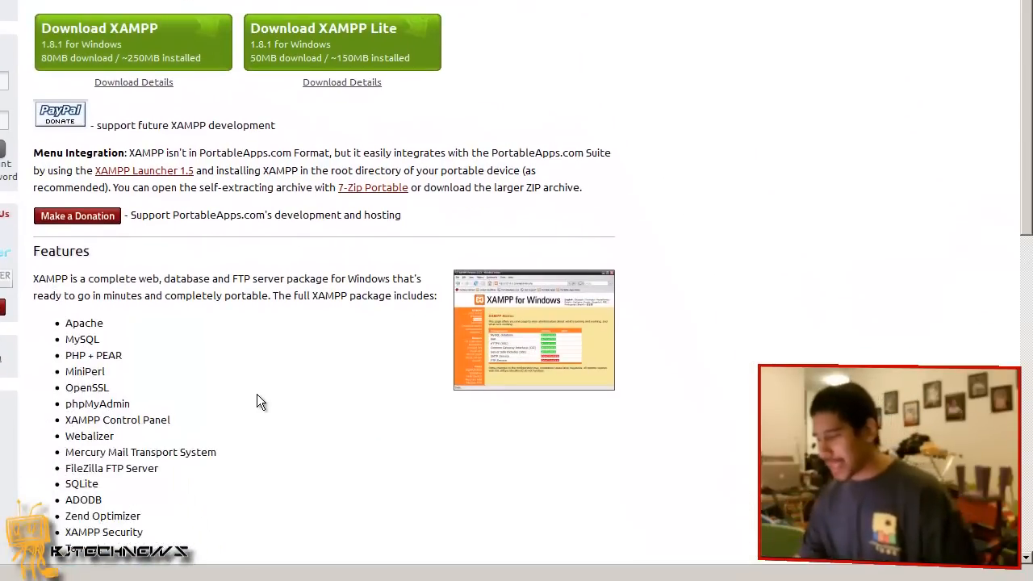
{"action": "scroll", "scroll_direction": "down", "scroll_amount": 3}
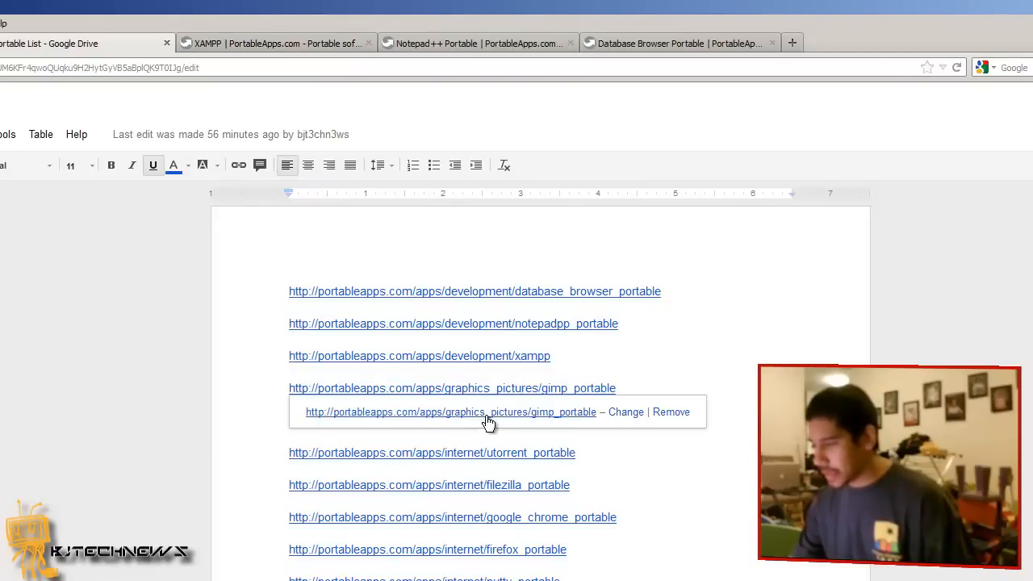
Step: Open the GIMP Portable page, then the Skype Portable page in new tabs
{"action": "left_click", "coordinate": [449, 411]}
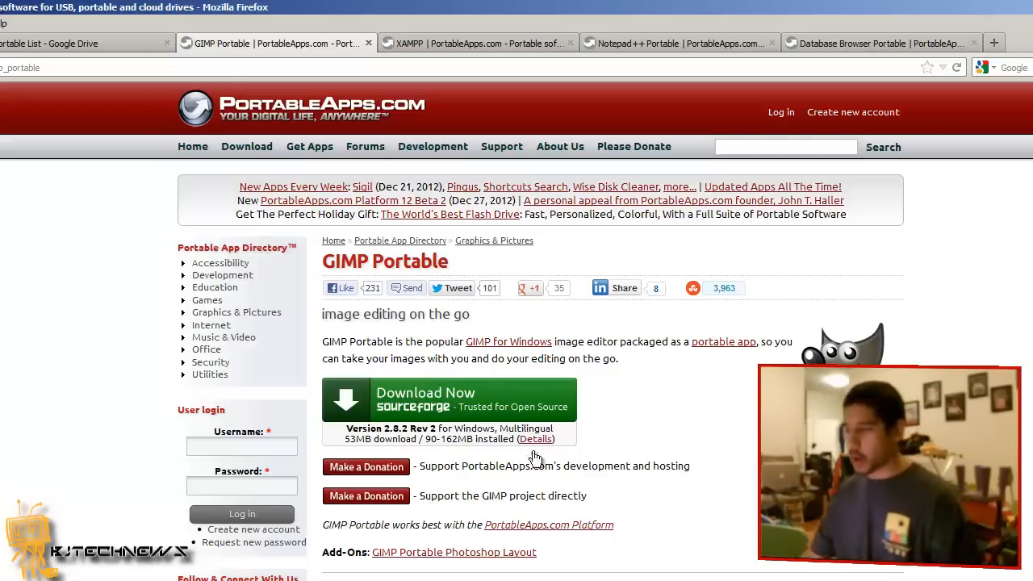
{"action": "left_click", "coordinate": [87, 42]}
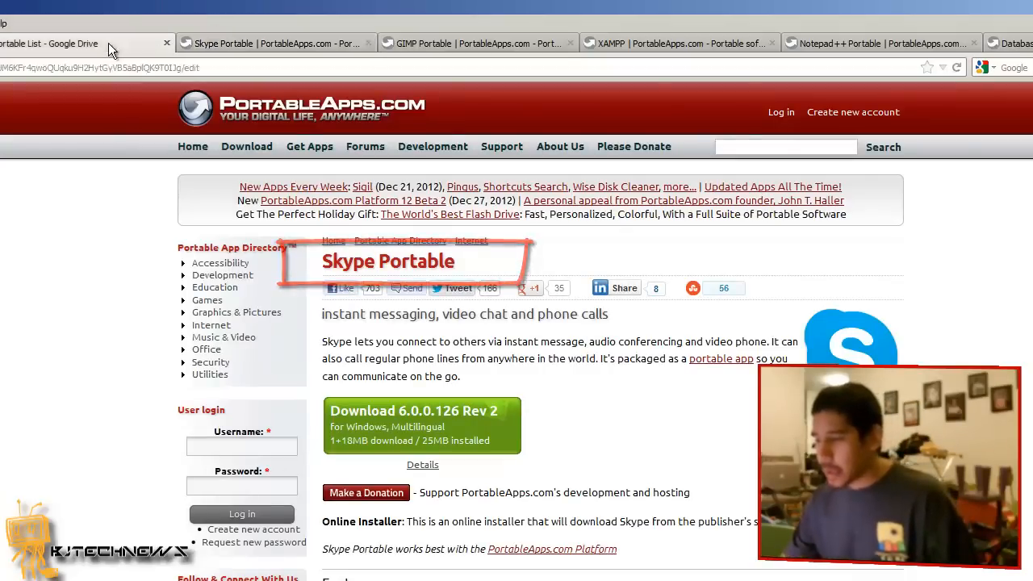
Step: Go back to the Portable List tab to reach the utorrent_portable link
{"action": "left_click", "coordinate": [81, 42]}
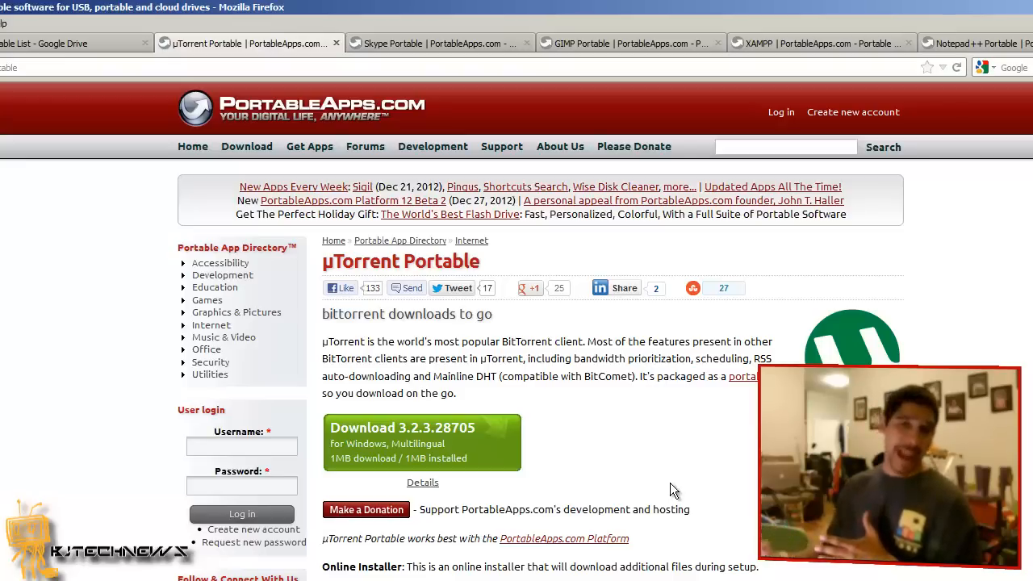
{"action": "scroll", "scroll_direction": "down", "scroll_amount": 3}
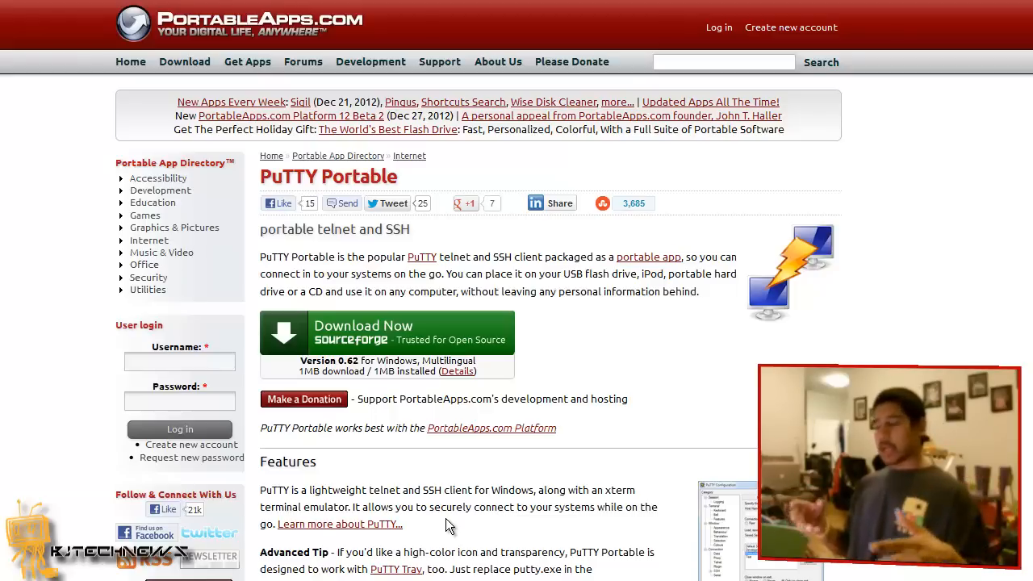
{"action": "mouse_move", "coordinate": [36, 137]}
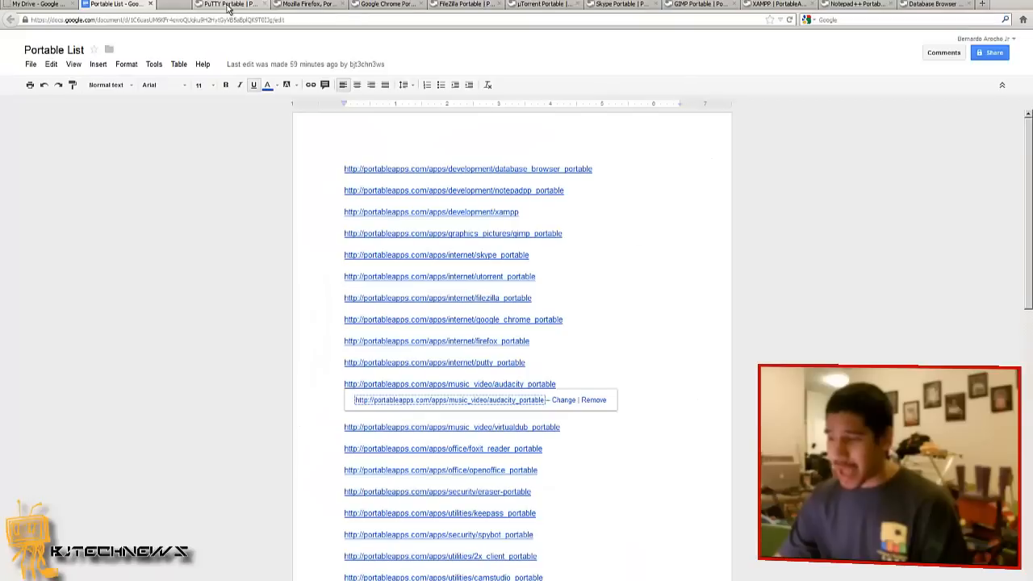
Step: View the Audacity Portable page, then return to the Portable List at the virtualdub_portable link
{"action": "left_click", "coordinate": [261, 3]}
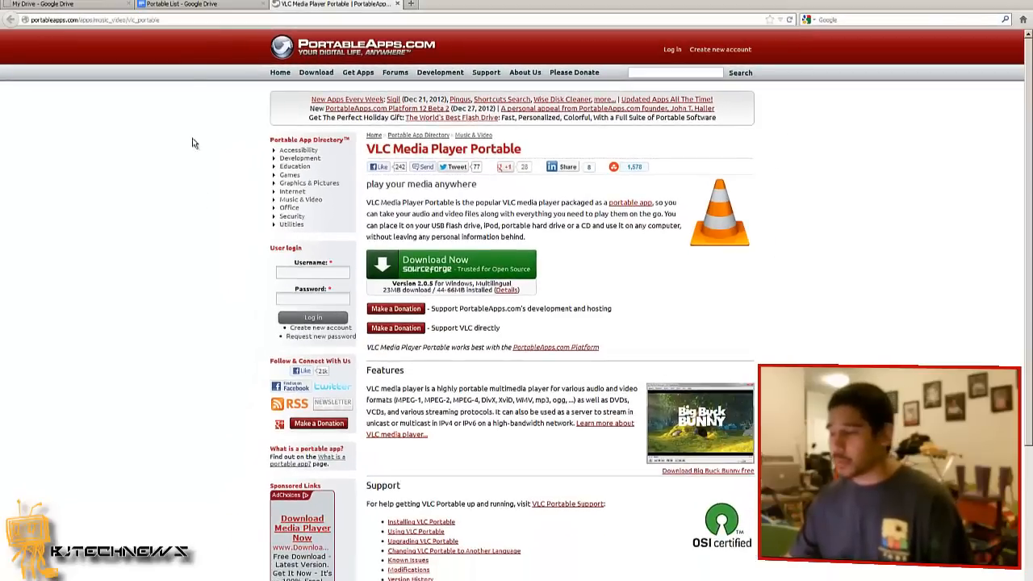
{"action": "left_click", "coordinate": [200, 4]}
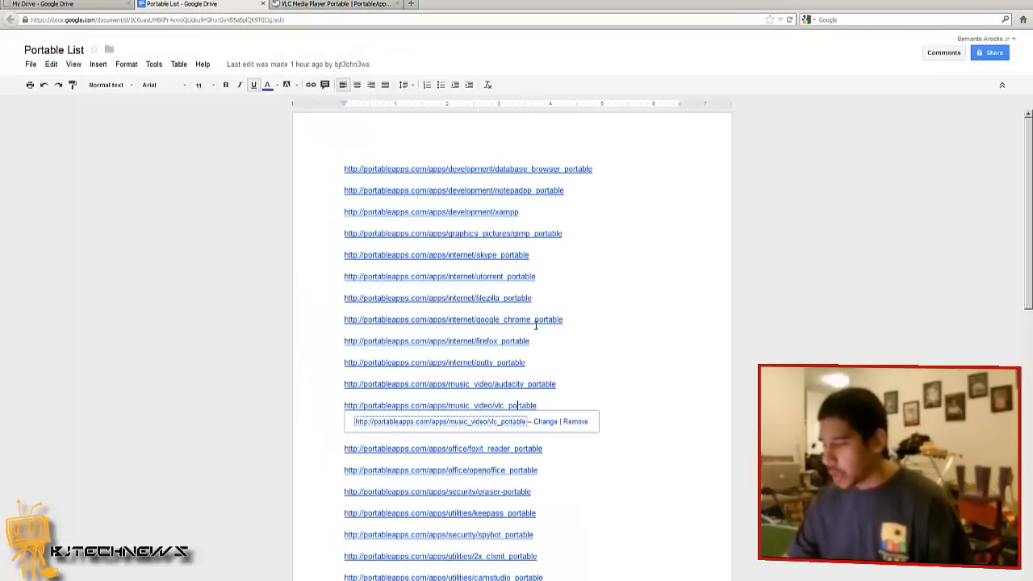
{"action": "scroll", "scroll_direction": "down", "scroll_amount": 3}
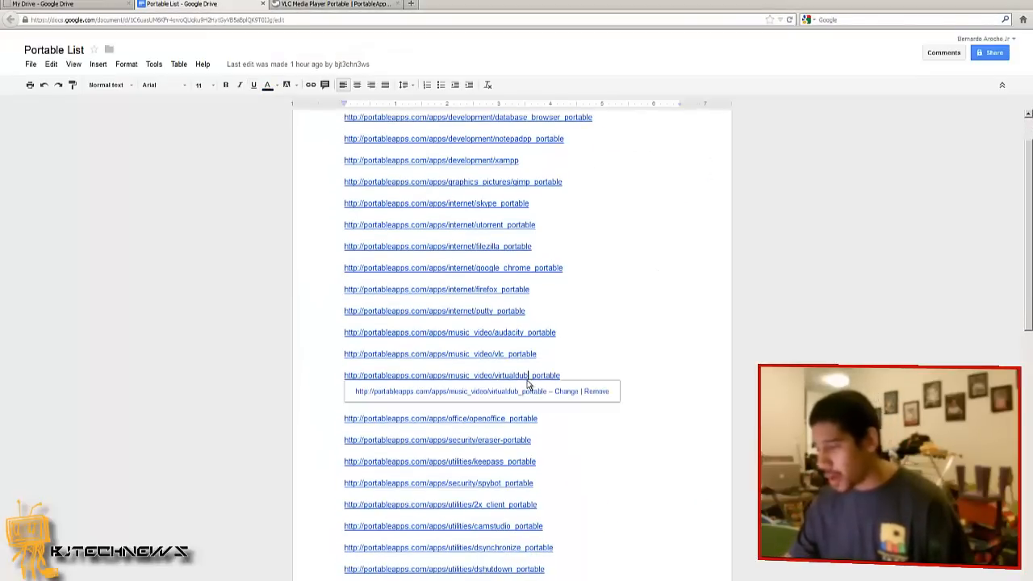
Step: Open the VirtualDub Portable page from its link popup in a new tab
{"action": "left_click", "coordinate": [451, 374]}
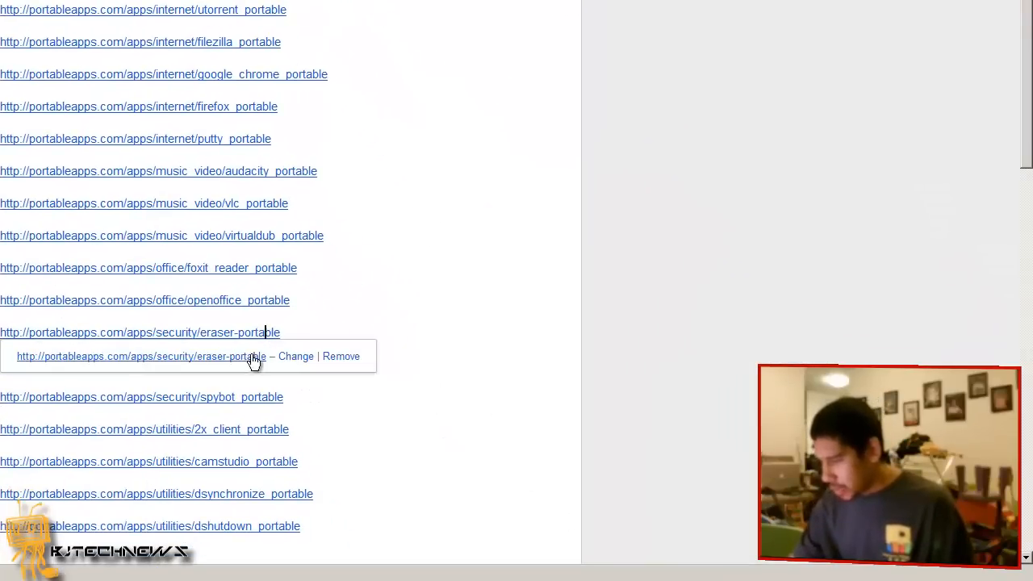
Step: Open the eraser_portable URL from the link popup in a new Firefox tab
{"action": "left_click", "coordinate": [139, 333]}
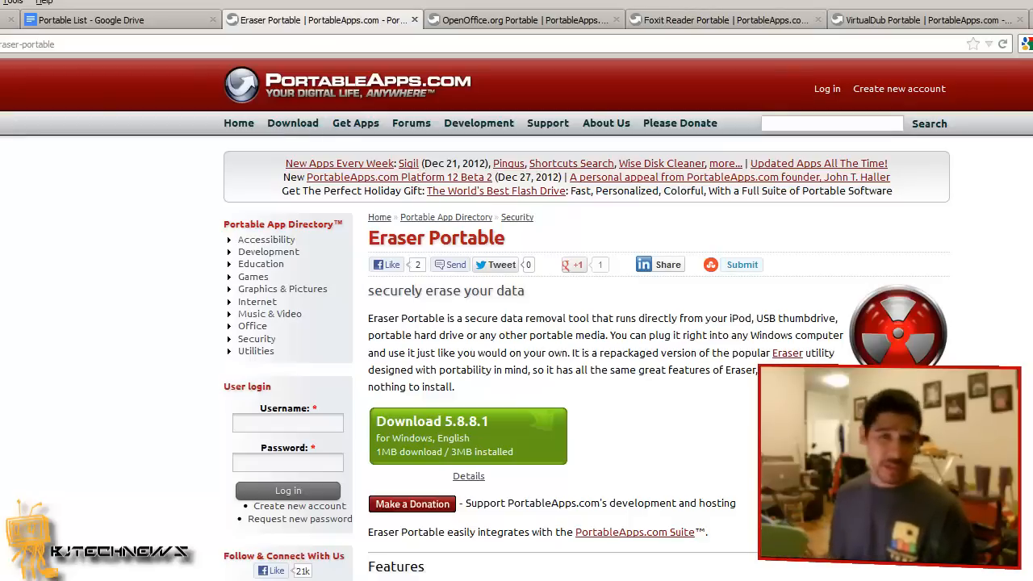
Step: Switch back to the Google Docs Portable List tab after reading the app page
{"action": "left_click", "coordinate": [116, 19]}
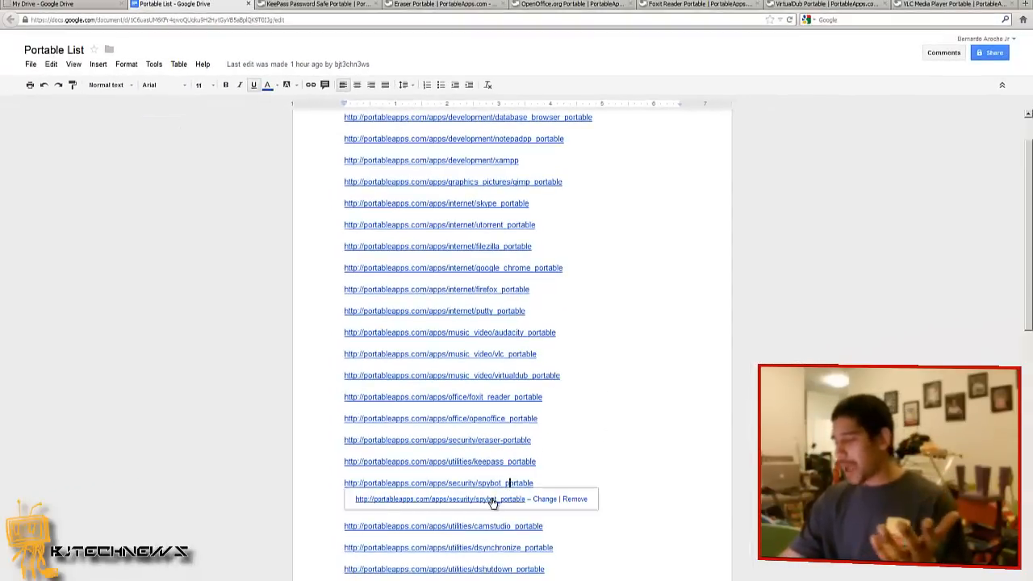
Step: Return to the Portable List document showing the Database Browser, Notepad++ and XAMPP links
{"action": "left_click", "coordinate": [432, 482]}
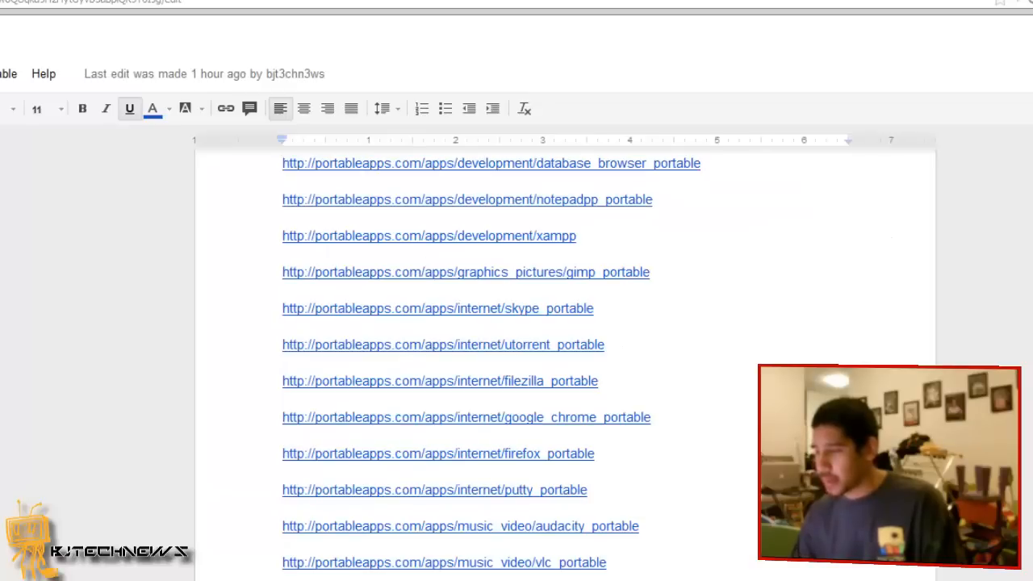
Step: Look over the enlarged 2X Client screenshot and close its lightbox
{"action": "scroll", "scroll_direction": "down", "scroll_amount": 3}
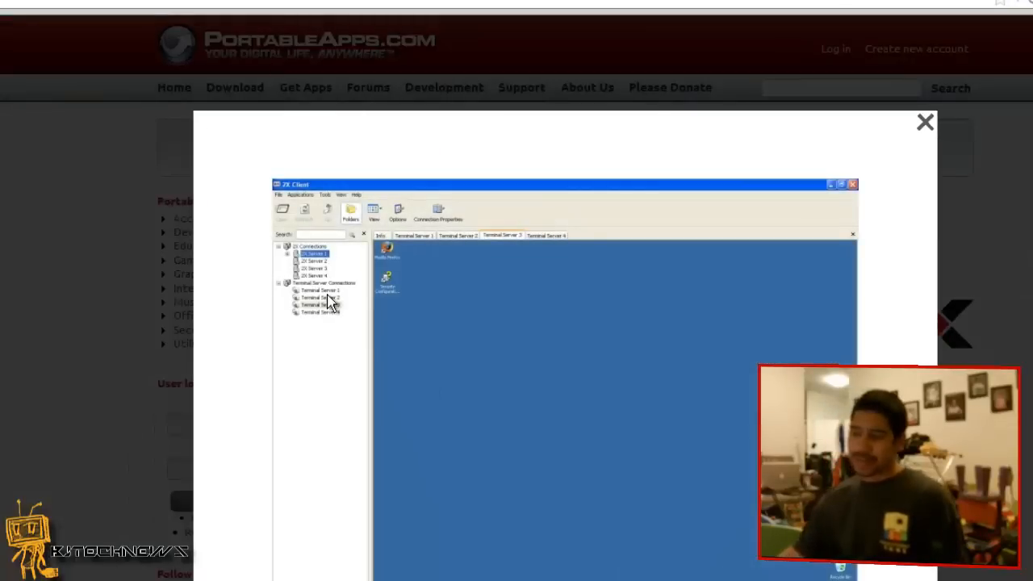
{"action": "mouse_move", "coordinate": [322, 352]}
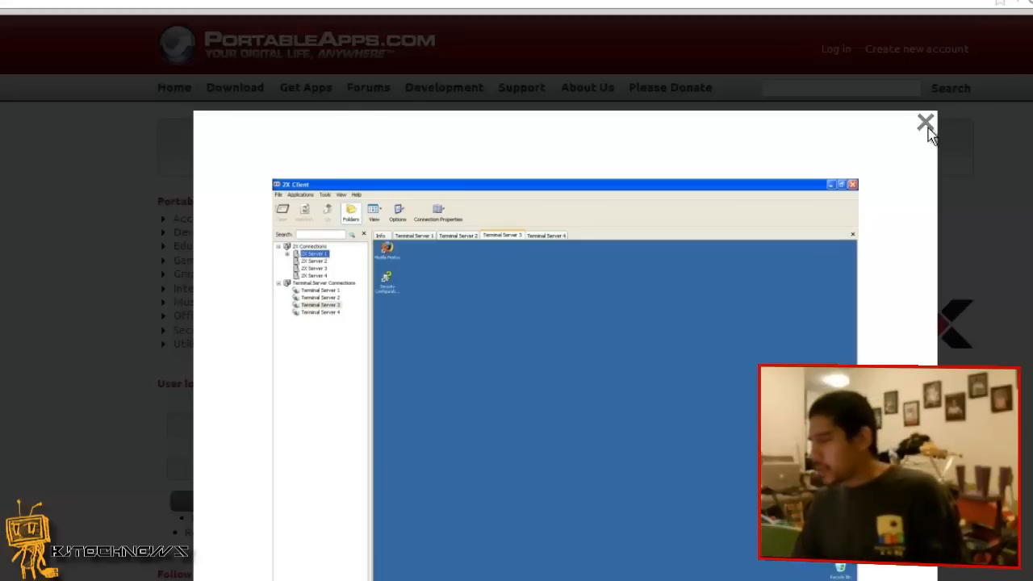
{"action": "left_click", "coordinate": [924, 122]}
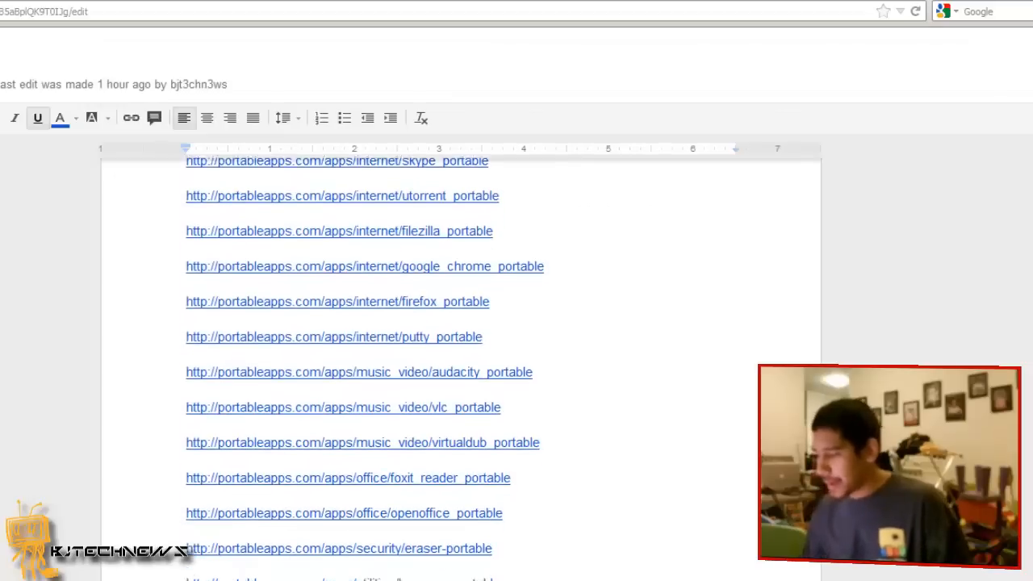
Step: Scroll further down the link list toward the remaining utilities
{"action": "scroll", "scroll_direction": "down", "scroll_amount": 3}
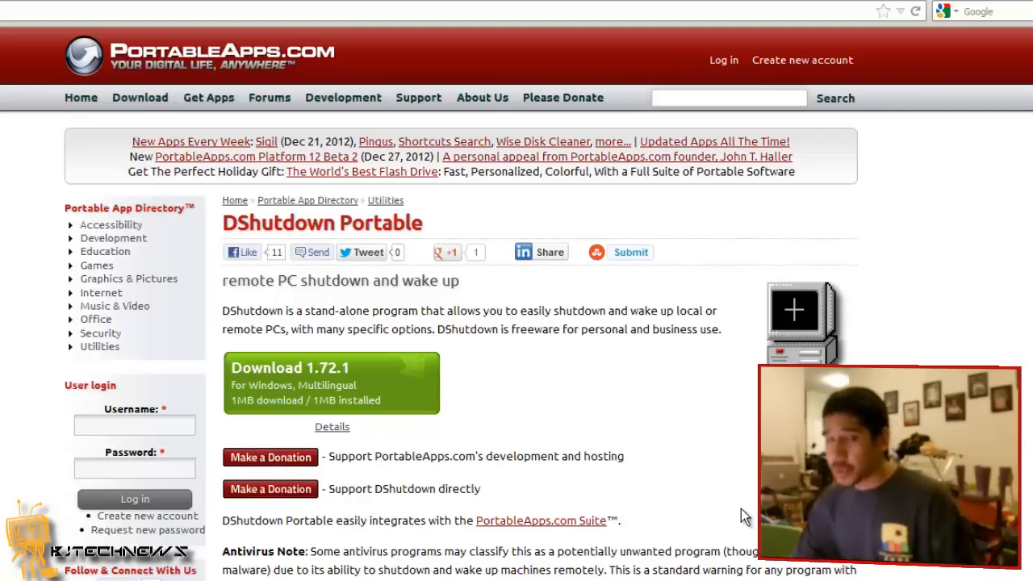
{"action": "mouse_move", "coordinate": [246, 89]}
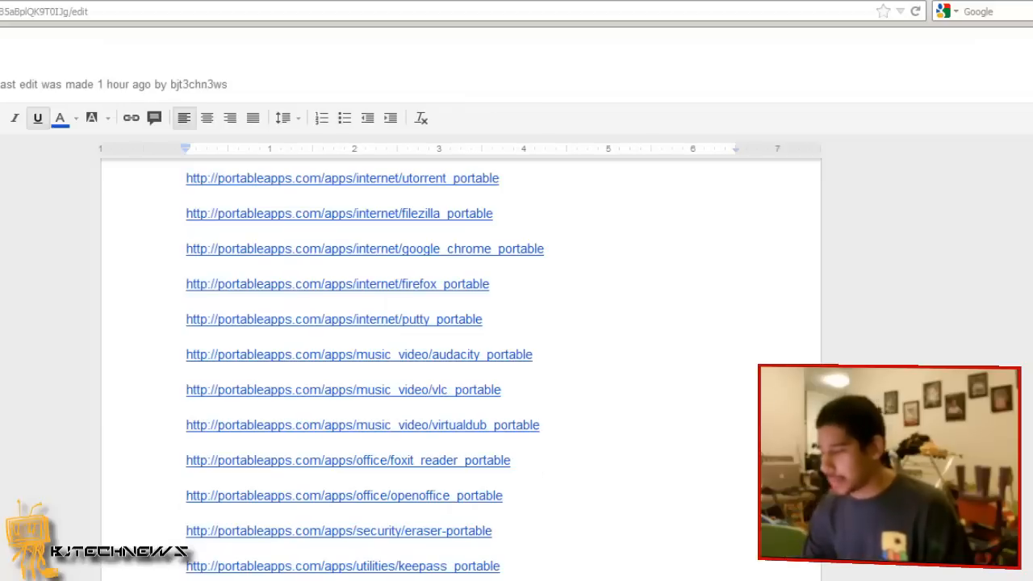
Step: Scroll the Portable List to its final entry, DShutdown Portable
{"action": "scroll", "scroll_direction": "down", "scroll_amount": 3}
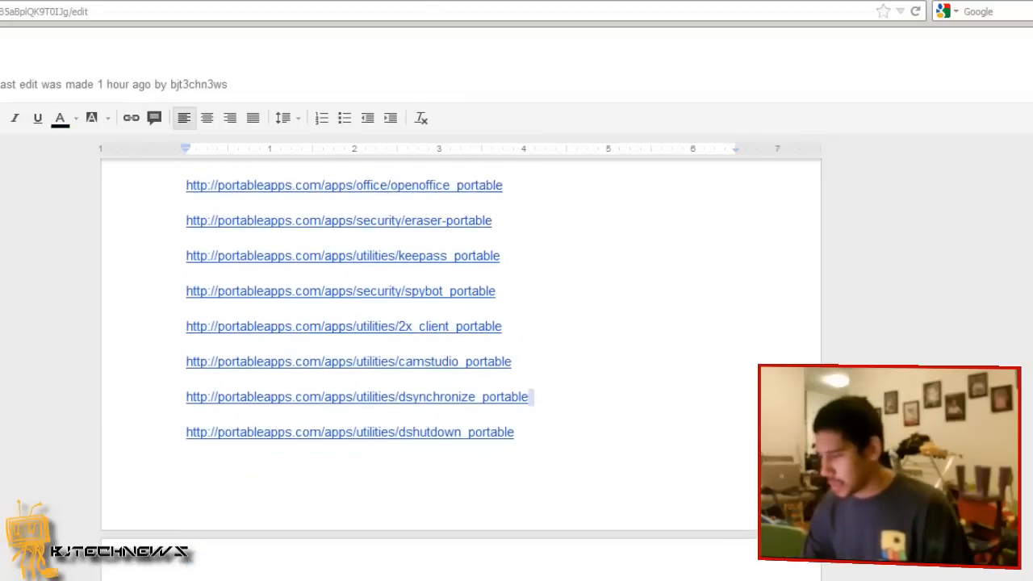
Step: Examine the enlarged FastCopy screenshot and close it
{"action": "scroll", "scroll_direction": "down", "scroll_amount": 3}
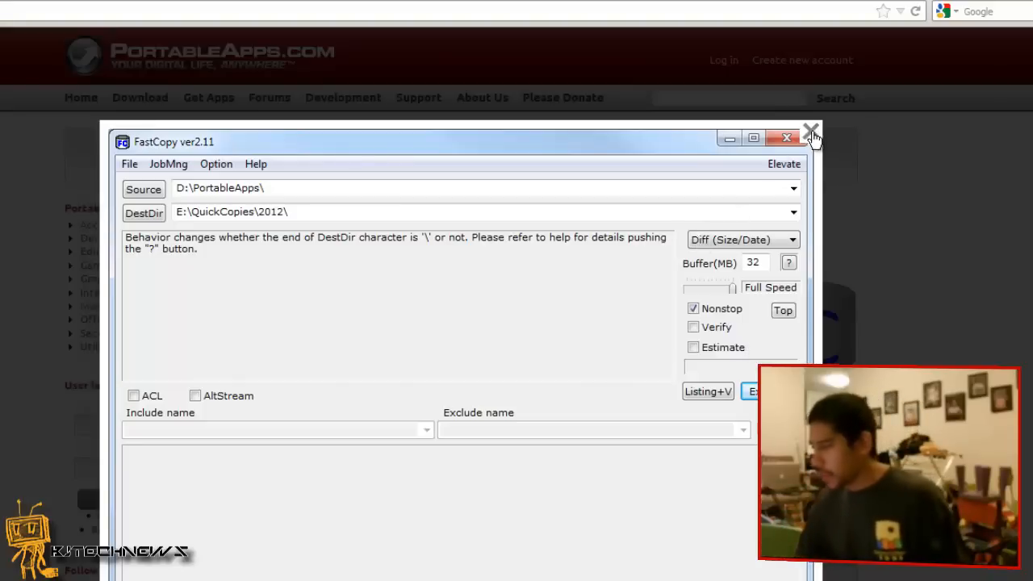
{"action": "left_click", "coordinate": [810, 131]}
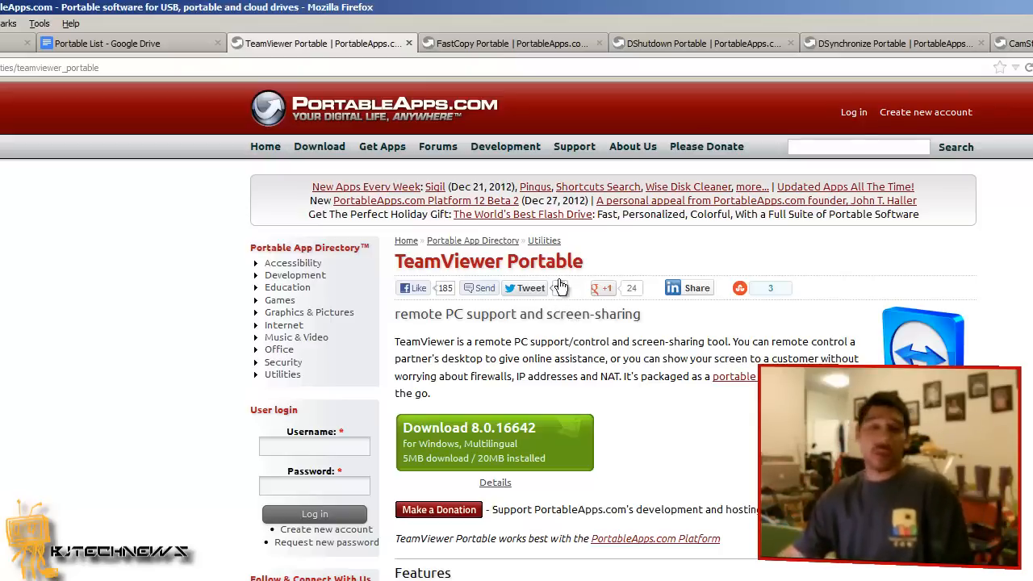
Step: Show the TeamViewer Portable page for remote support and screen sharing
{"action": "left_click", "coordinate": [130, 42]}
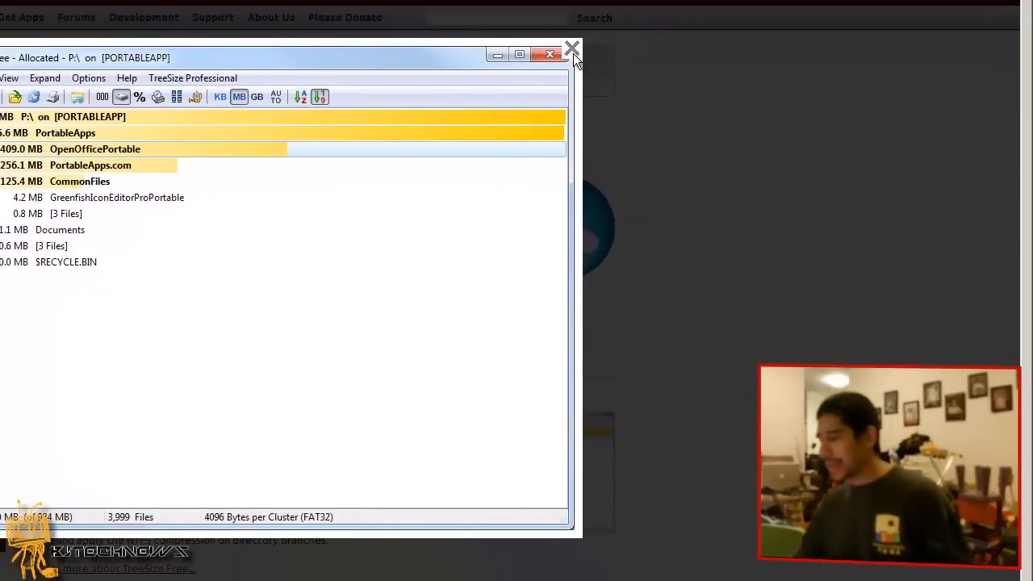
Step: Close the enlarged TreeSize disk-usage screenshot of the PORTABLEAPP drive
{"action": "left_click", "coordinate": [548, 55]}
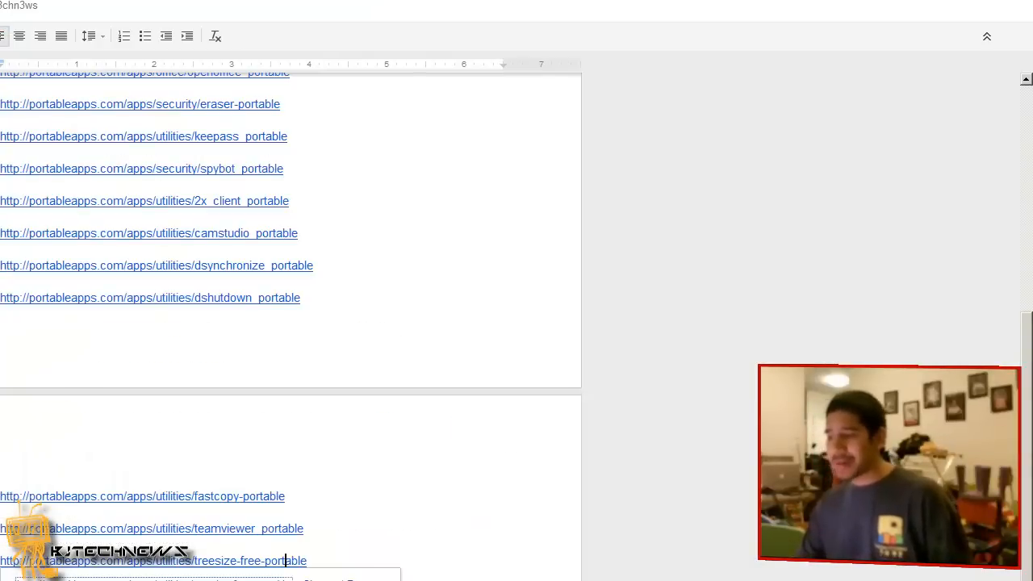